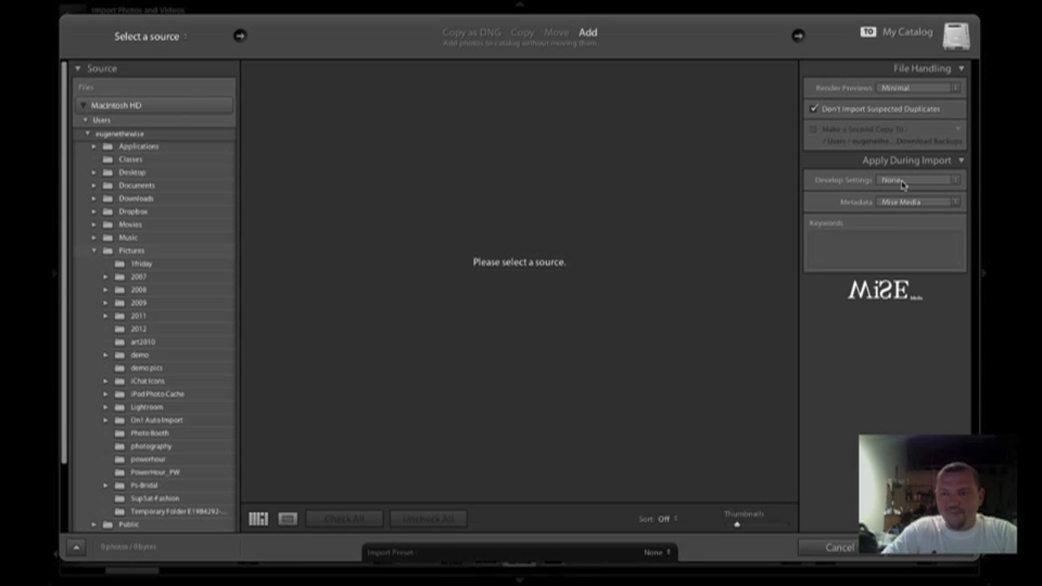
Step: Browse the Develop Settings preset list in the Import dialog
click(912, 179)
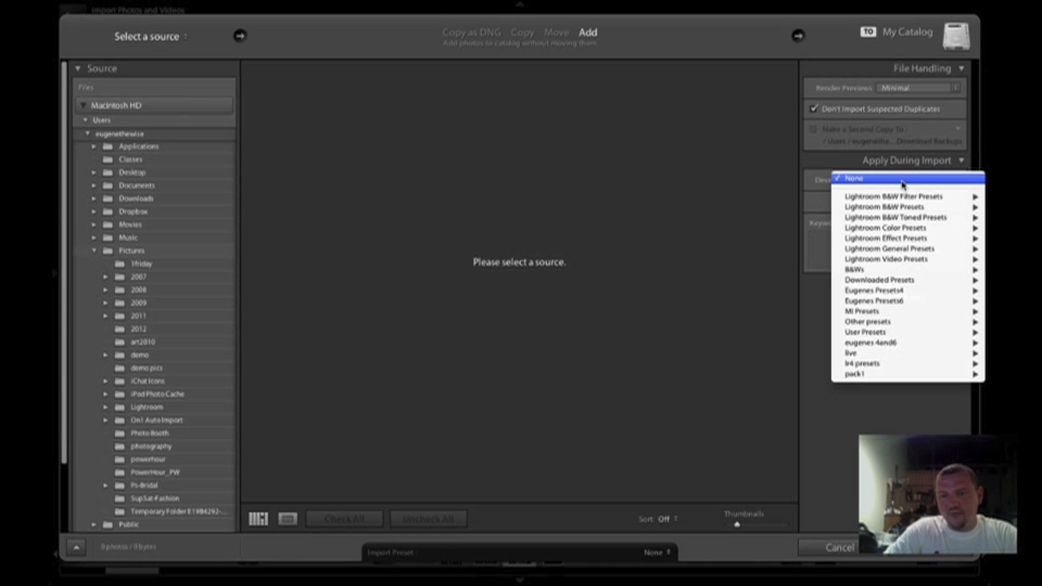
mouse_move(882, 247)
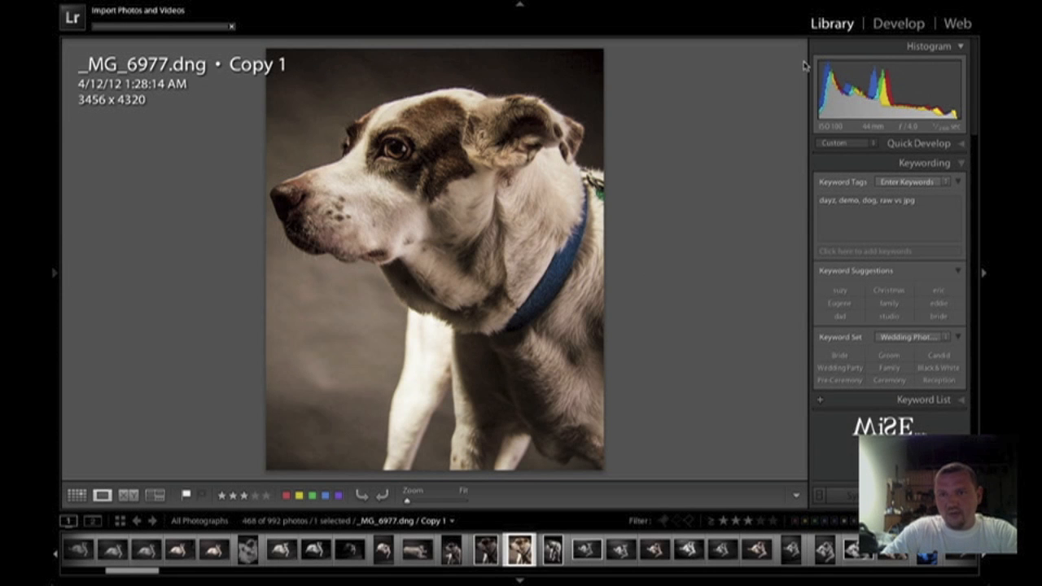
Step: In Develop, change the Camera Calibration profile from Adobe Standard to Camera Neutral
click(895, 23)
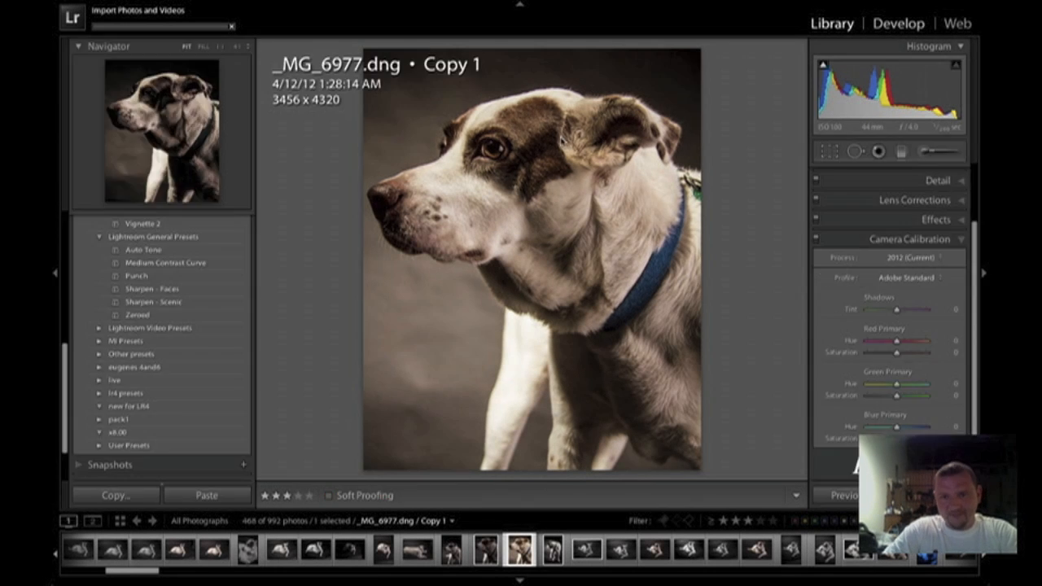
click(898, 23)
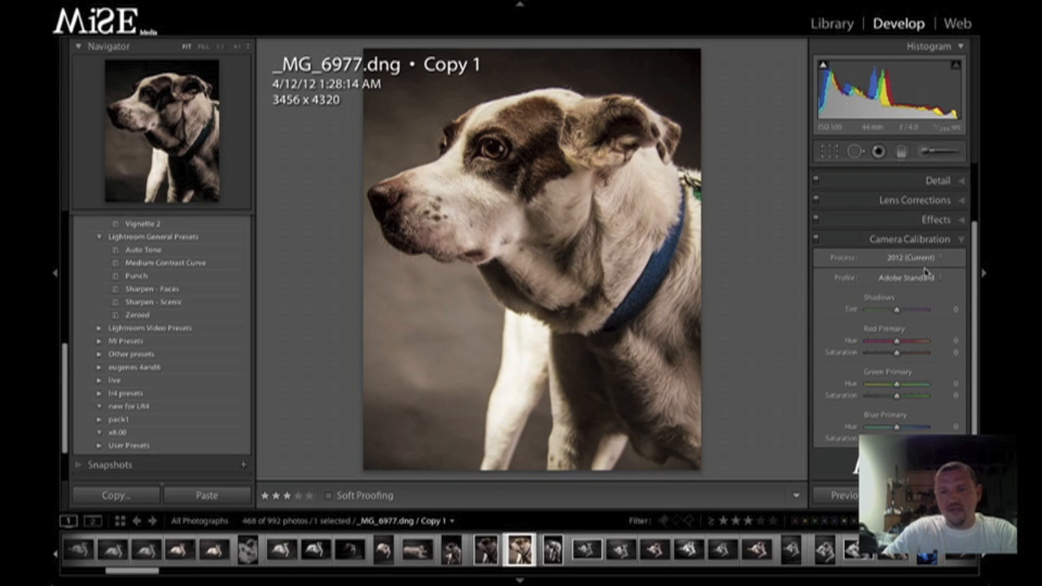
mouse_move(918, 276)
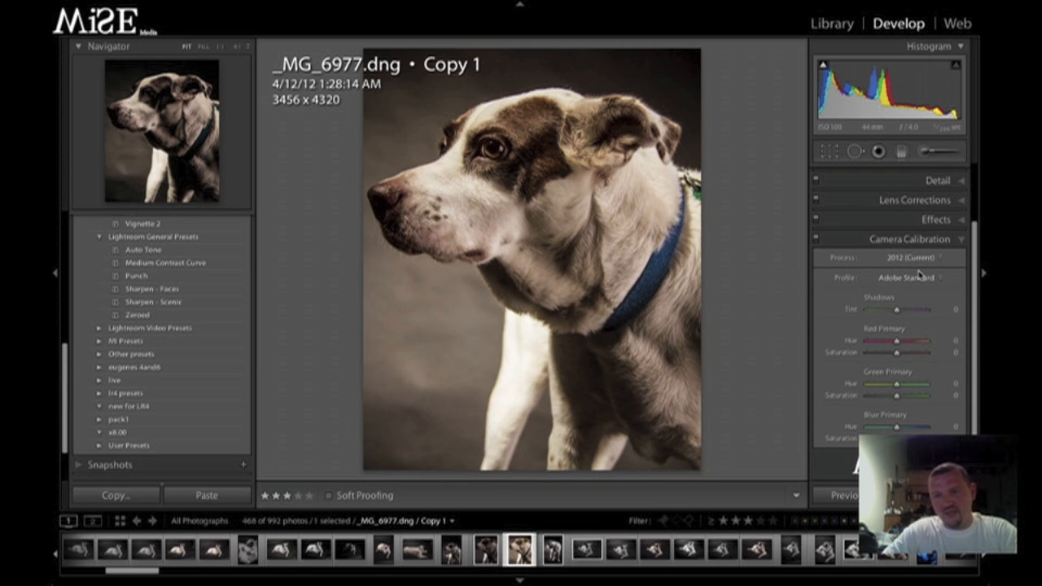
click(908, 280)
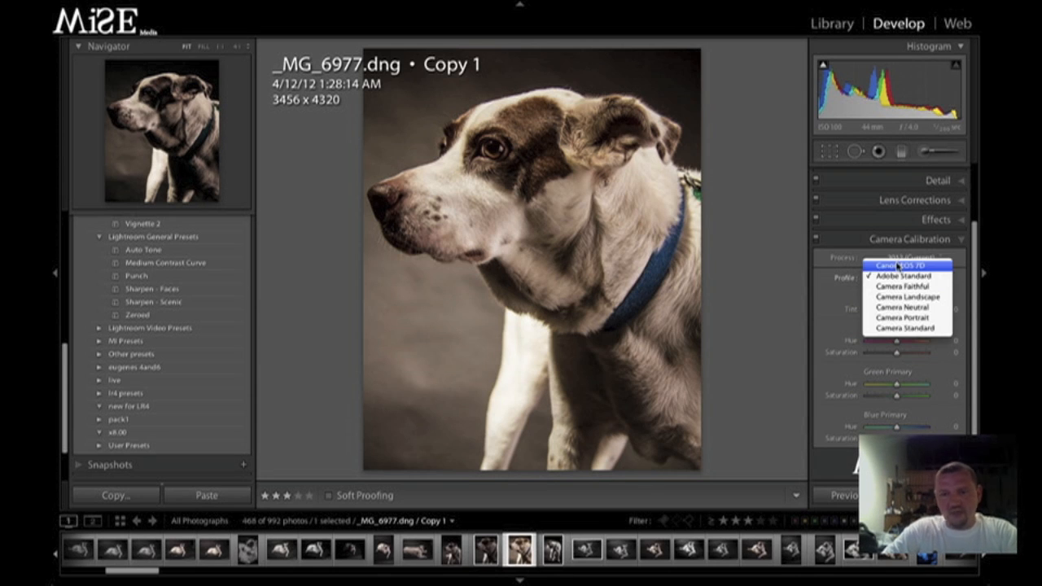
click(905, 277)
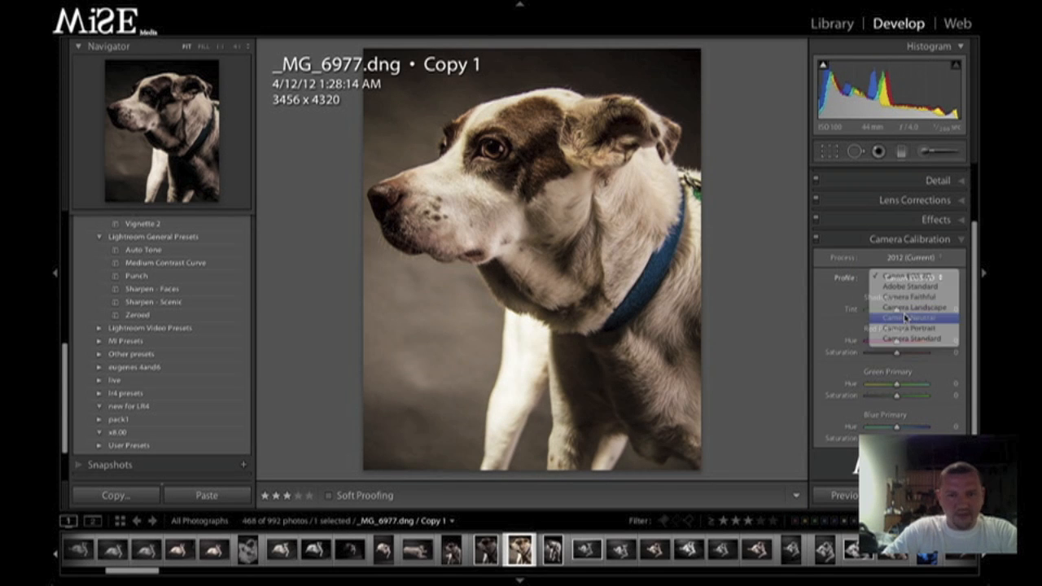
click(903, 316)
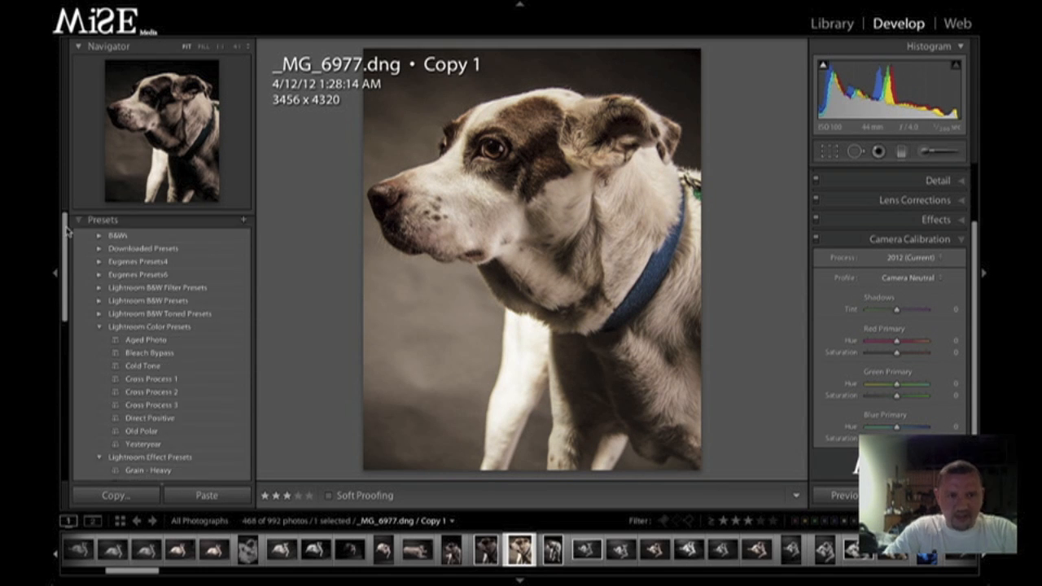
mouse_move(243, 225)
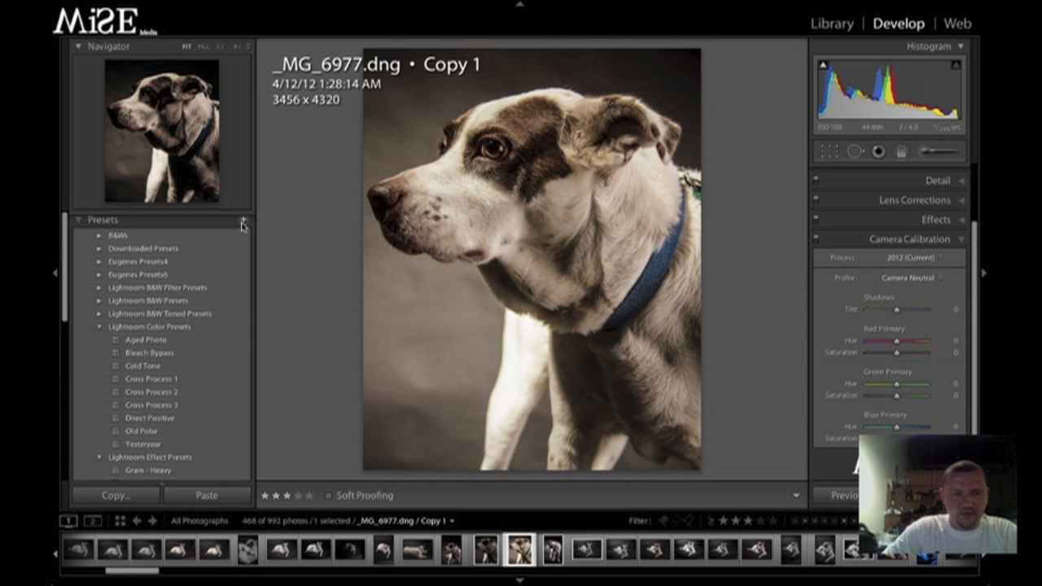
Step: Create develop preset '7d' with all settings unticked except Calibration
click(242, 221)
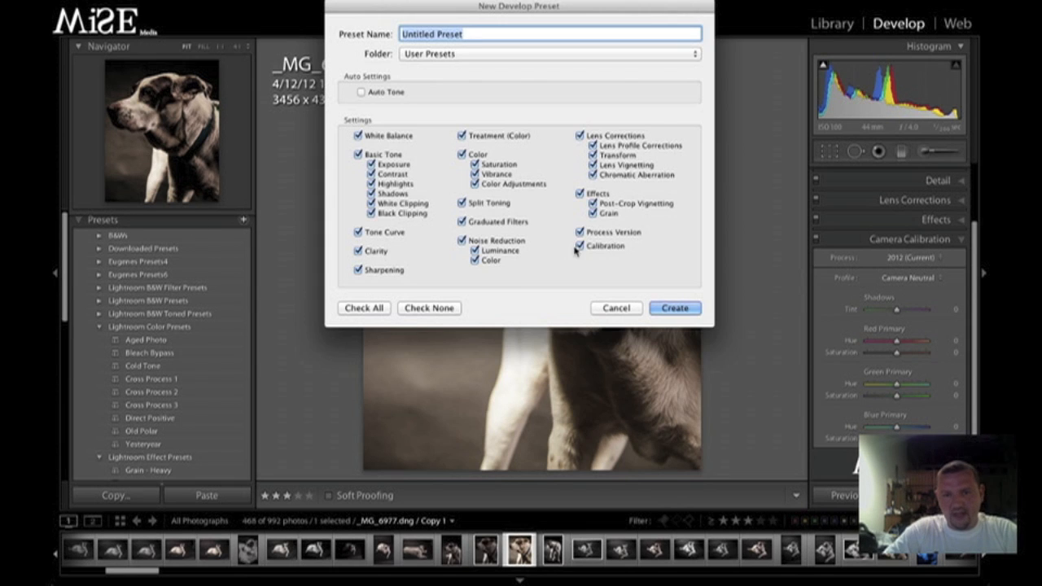
click(579, 246)
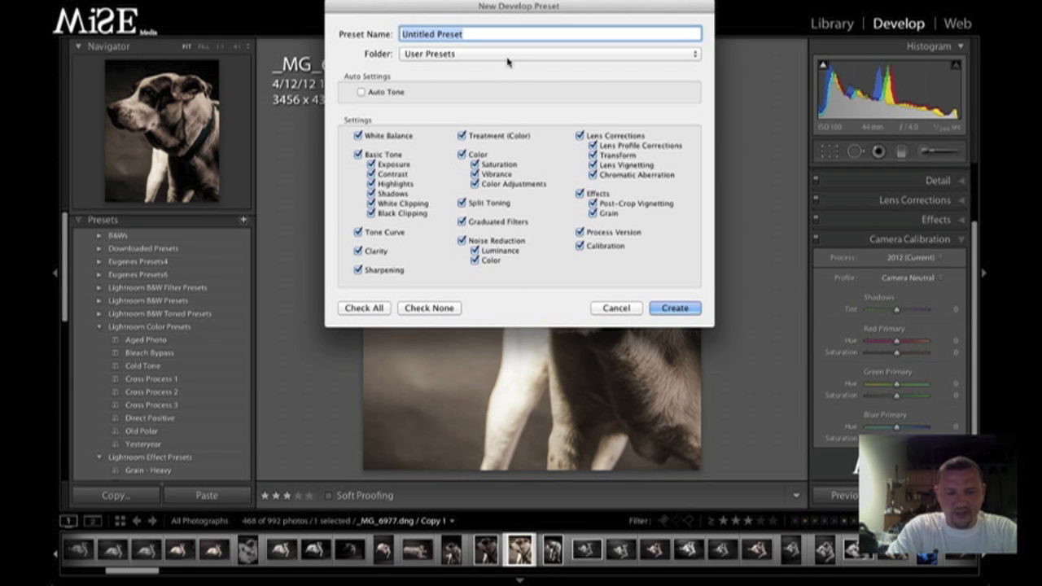
text(7d)
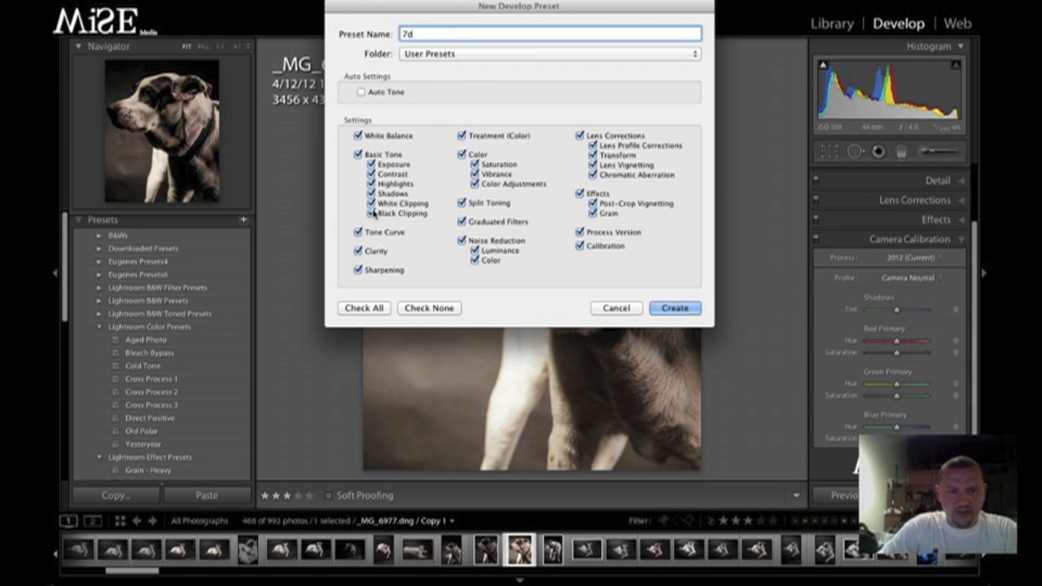
click(428, 307)
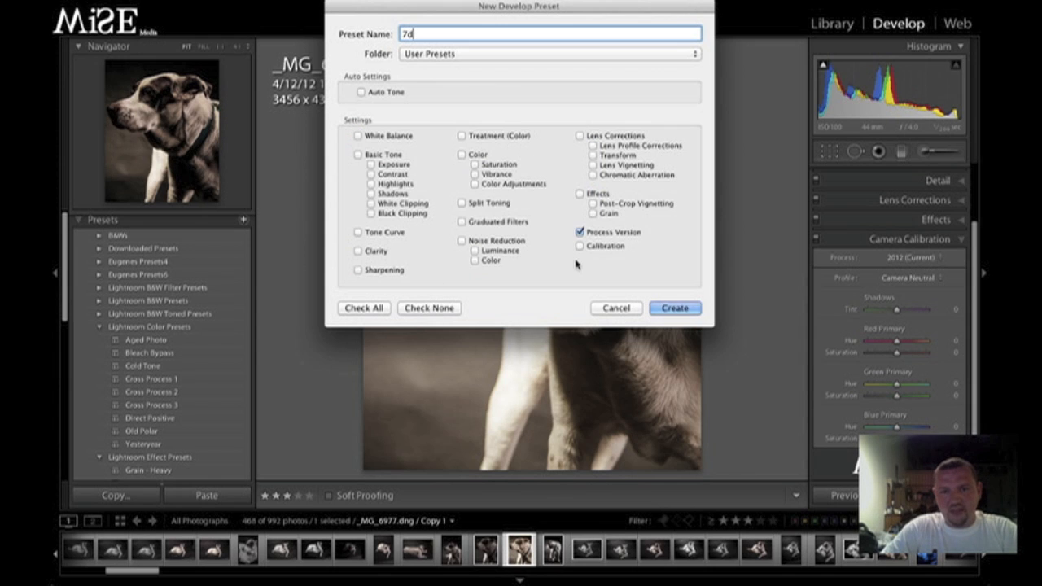
click(579, 246)
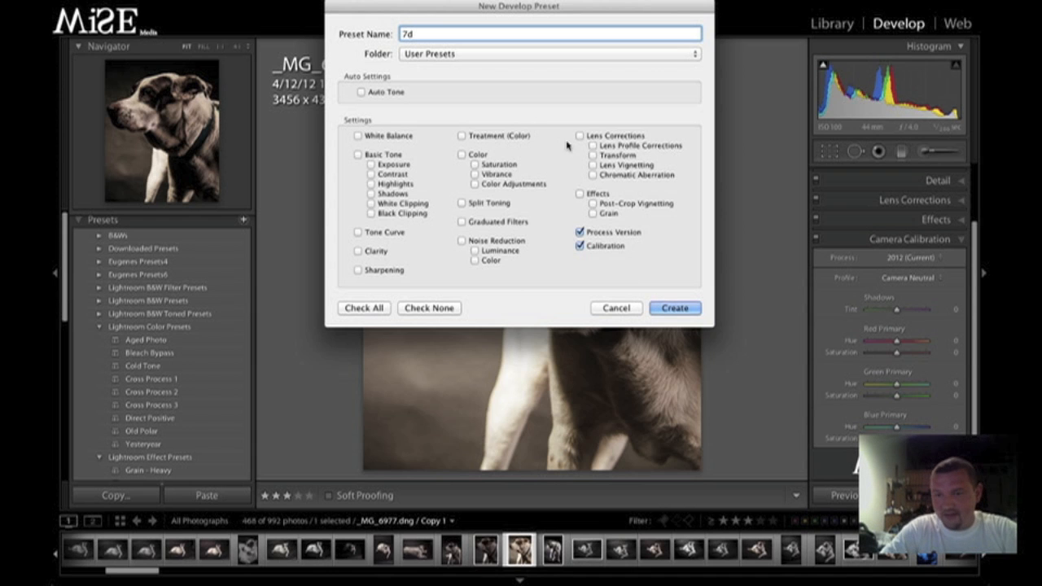
click(674, 307)
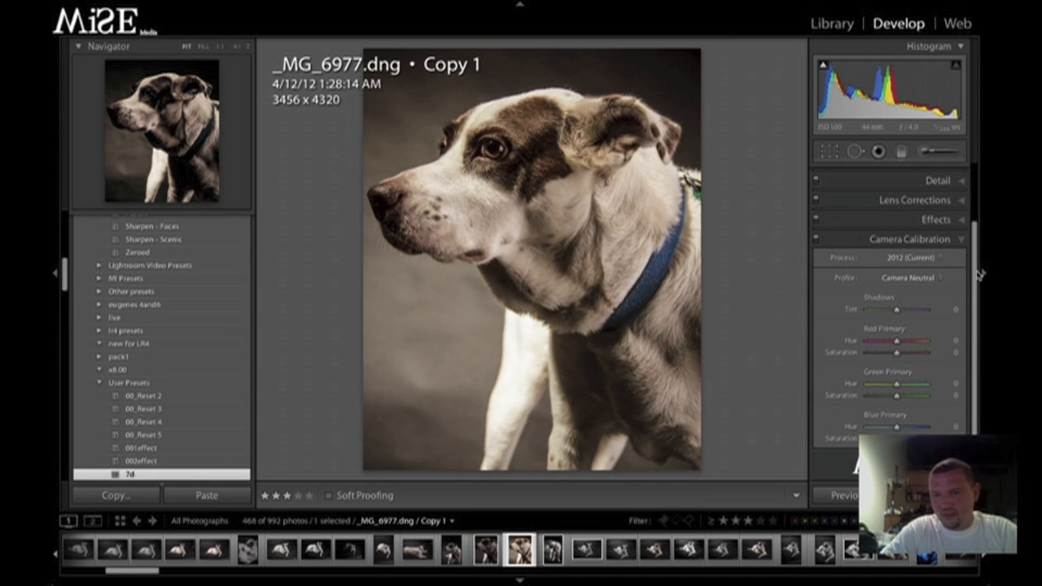
Step: Restore the calibration profile to Canon EOS 7D and bring up the 7d preset's options
click(908, 280)
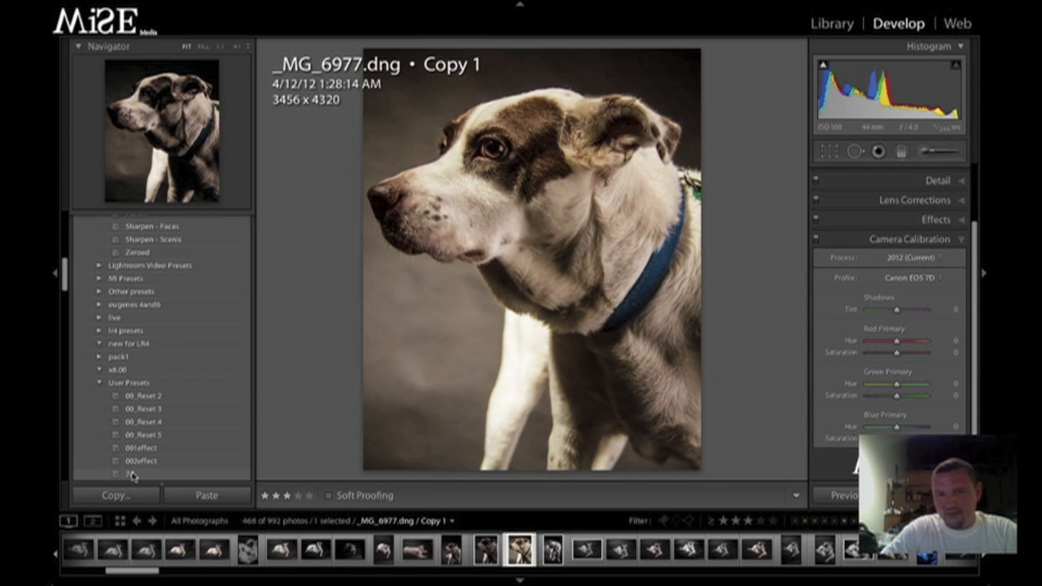
right_click(130, 472)
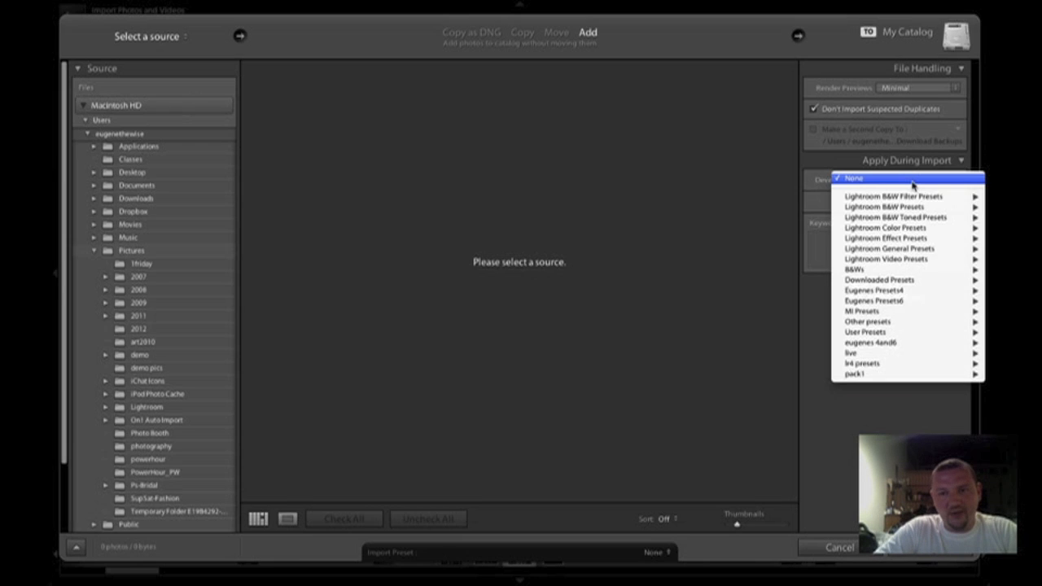
mouse_move(879, 309)
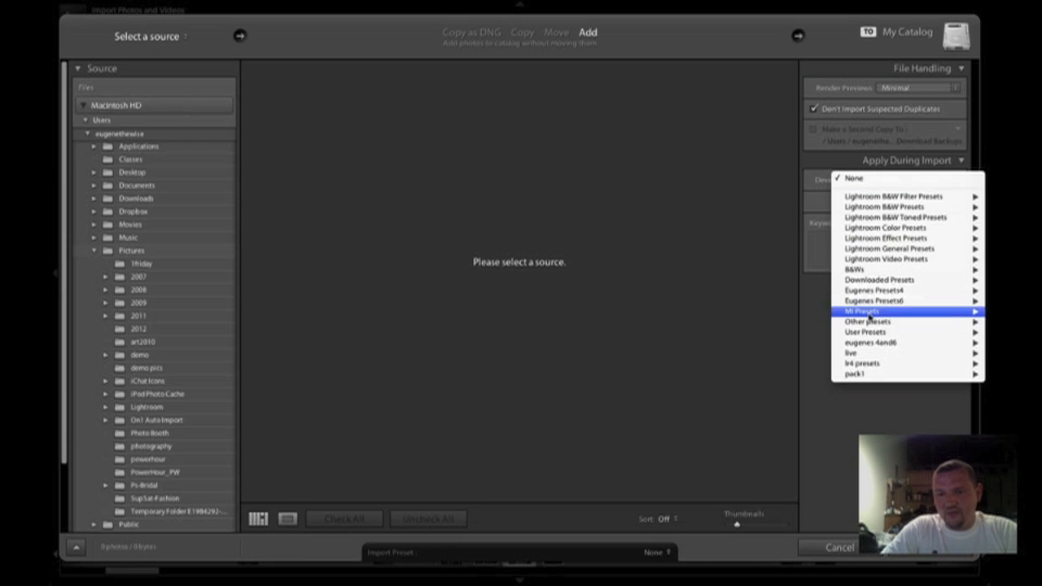
mouse_move(866, 332)
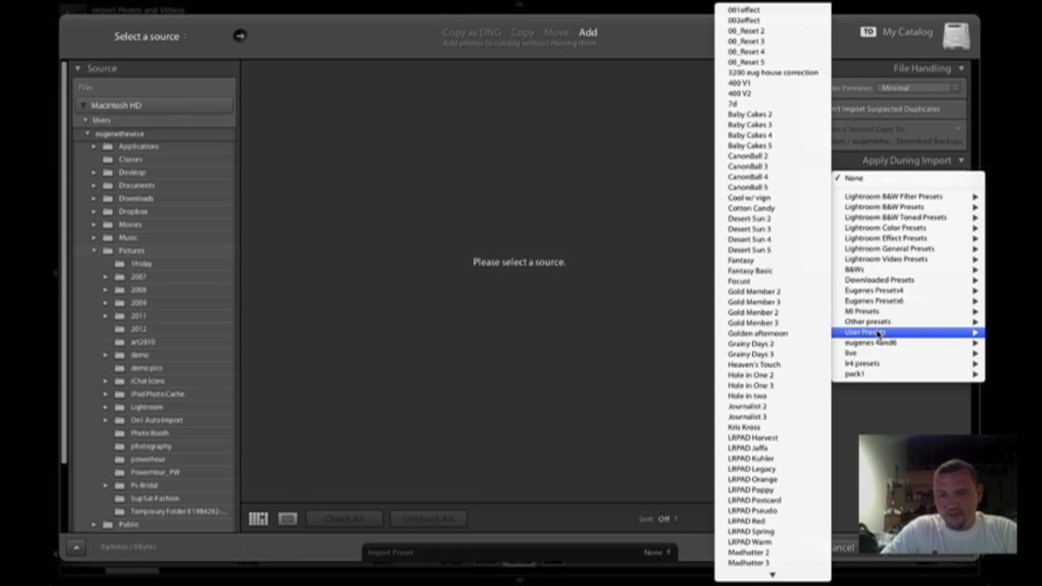